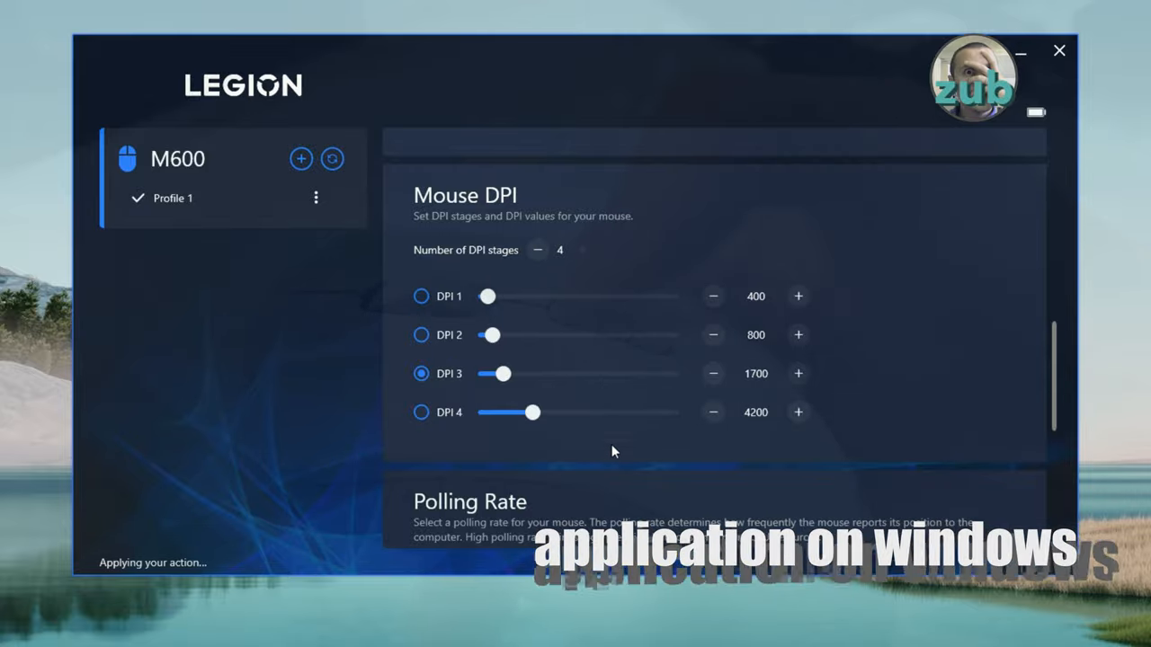
Drag the fourth DPI stage slider up to 12300, then back to its original position.
{"action": "left_click_drag", "start_coordinate": [535, 411], "coordinate": [628, 412]}
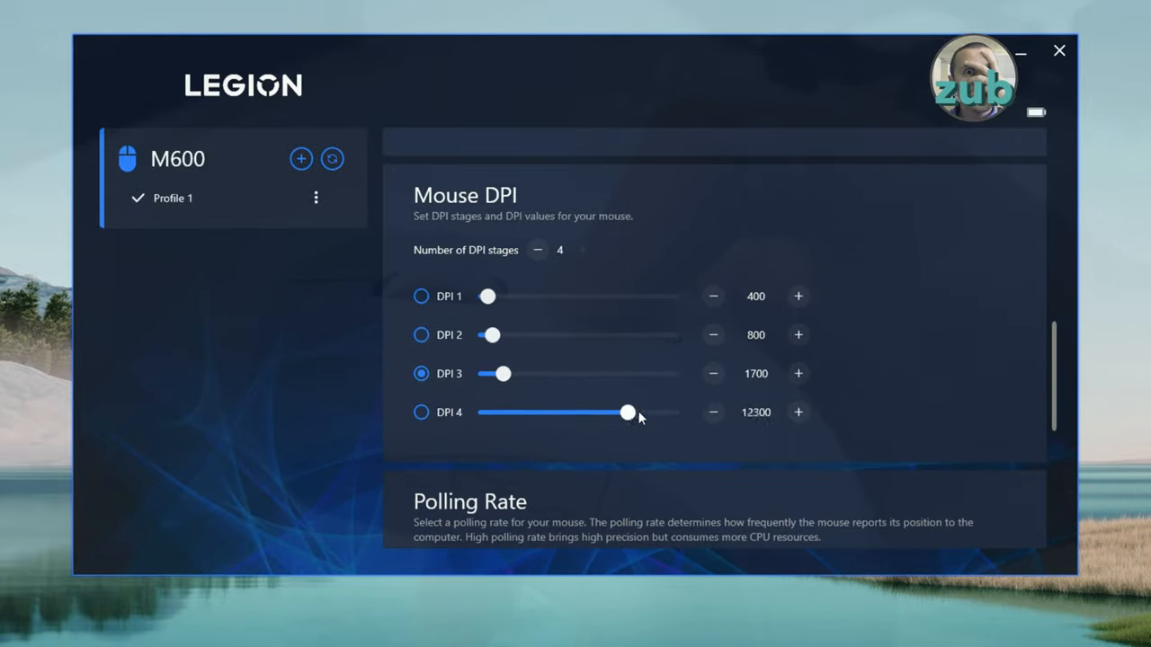
{"action": "left_click_drag", "start_coordinate": [628, 412], "coordinate": [537, 412]}
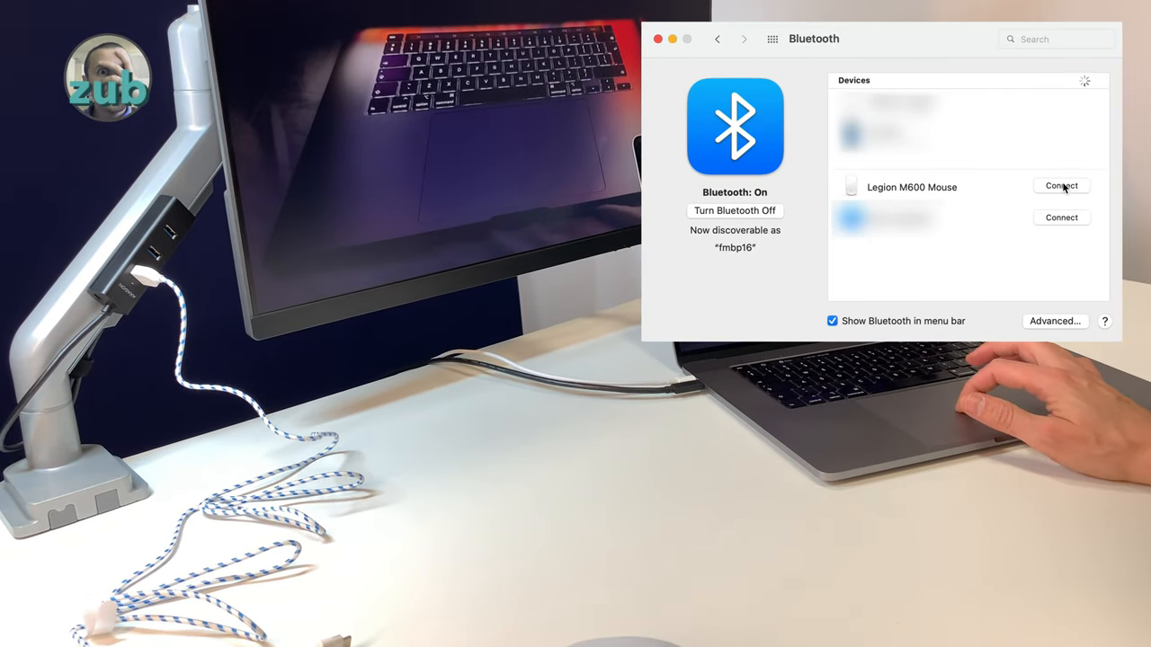
Connect the Legion M600 Mouse from the Bluetooth device list.
{"action": "left_click", "coordinate": [1061, 185]}
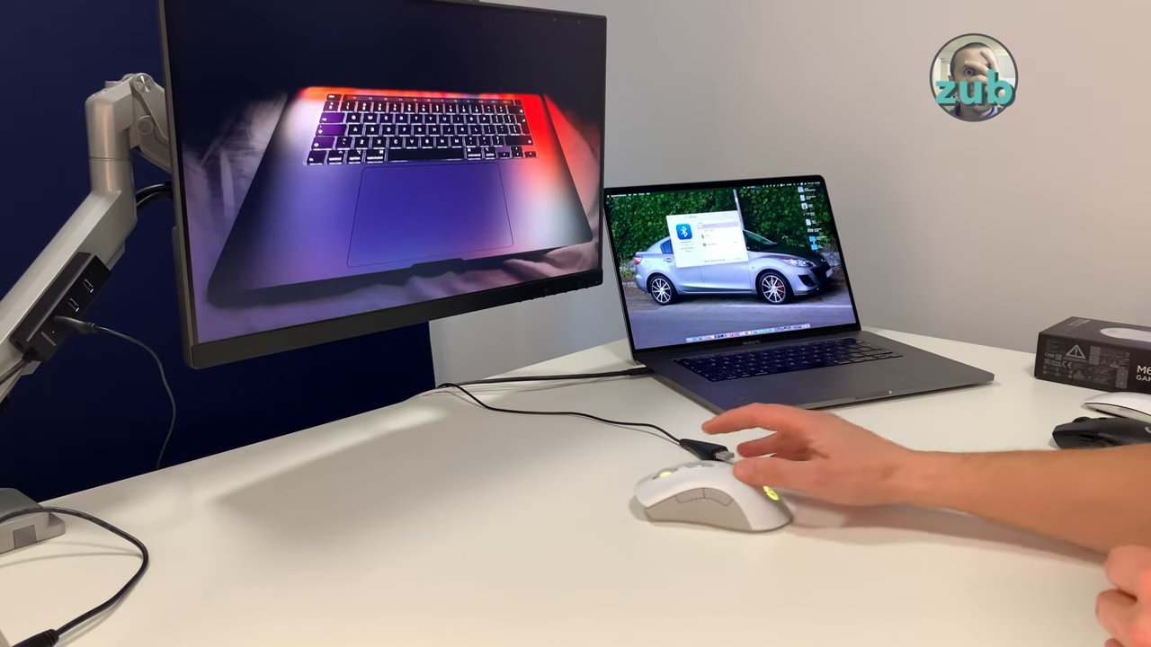
{"action": "mouse_move", "coordinate": [701, 486]}
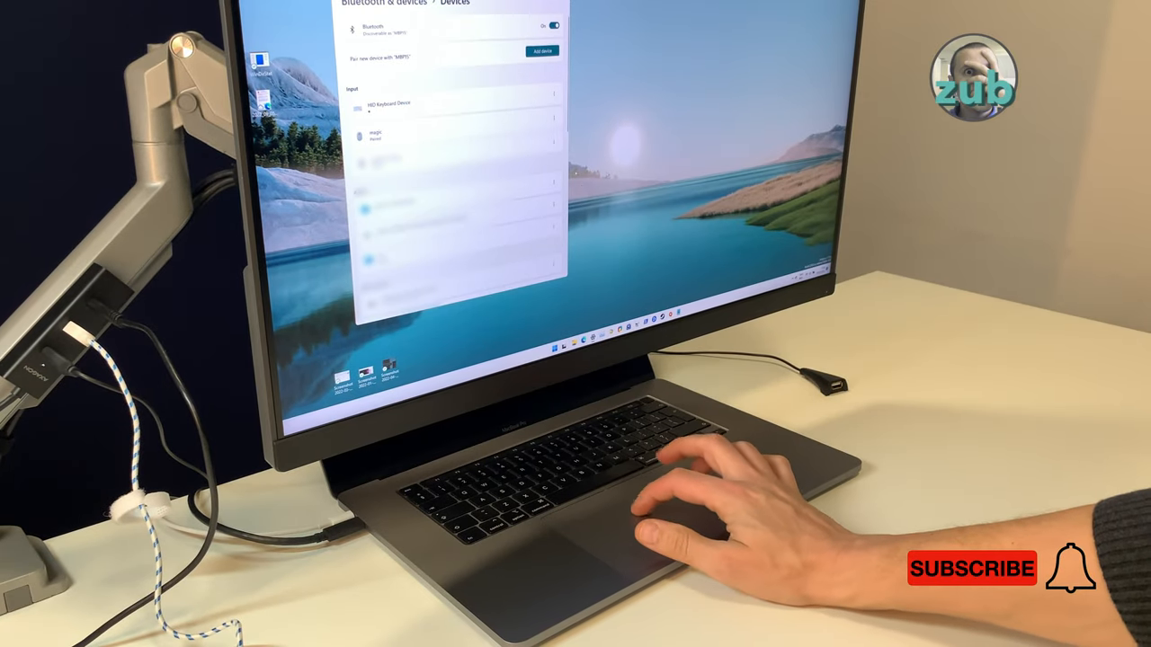
Add a new Bluetooth device and select the M600 mouse from the discovered devices.
{"action": "left_click", "coordinate": [542, 50]}
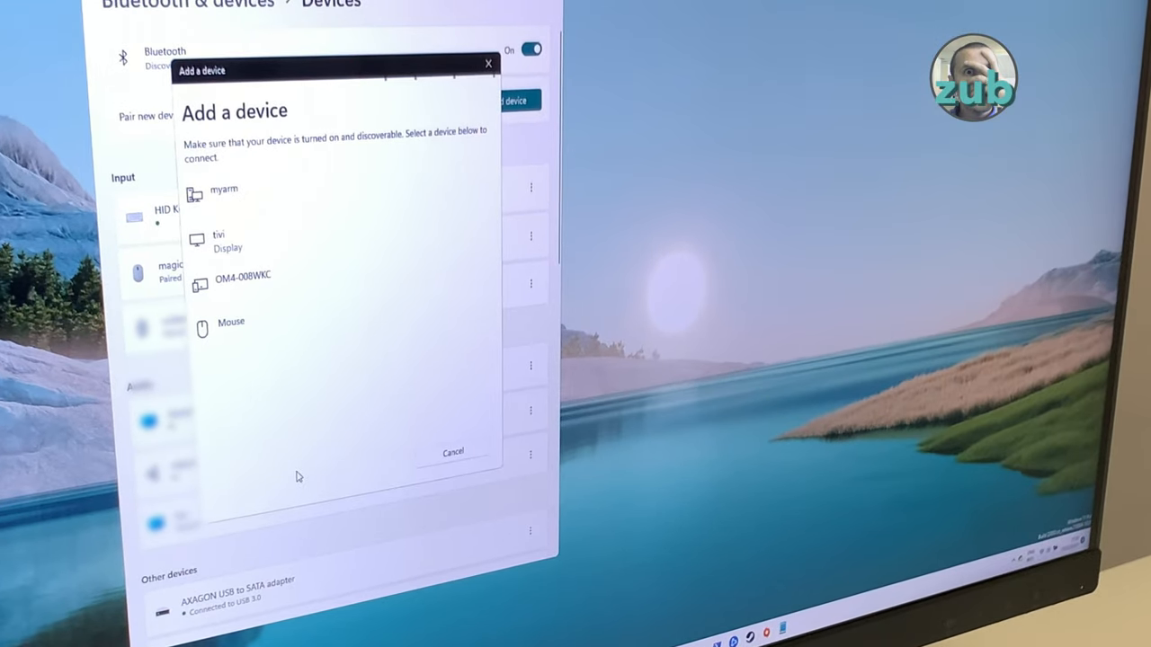
{"action": "left_click", "coordinate": [231, 322]}
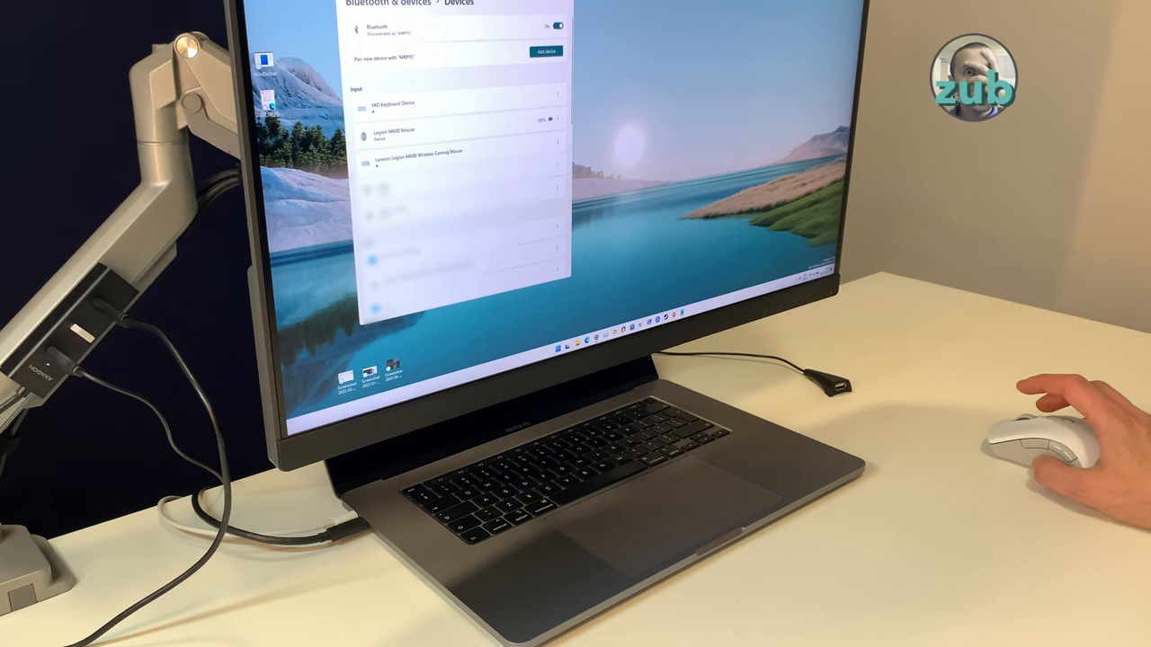
{"action": "mouse_move", "coordinate": [1042, 432]}
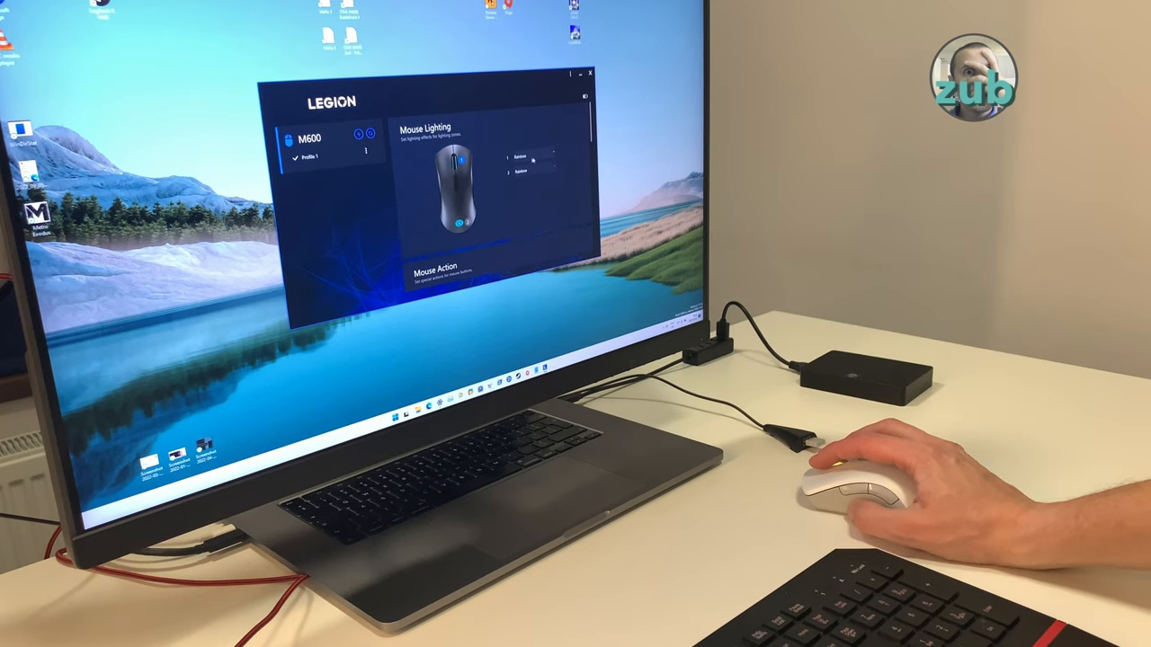
Launch the M600 mouse and receiver firmware upgrade from Device Firmware Upgrade.
{"action": "left_click", "coordinate": [535, 157]}
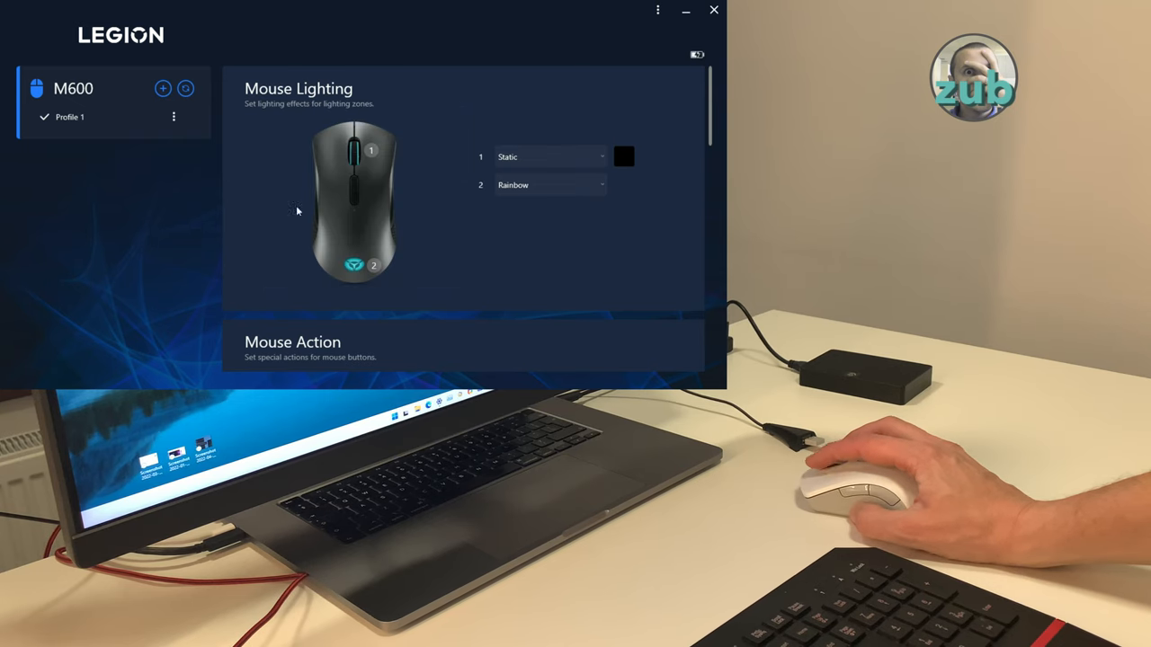
{"action": "left_click", "coordinate": [624, 156]}
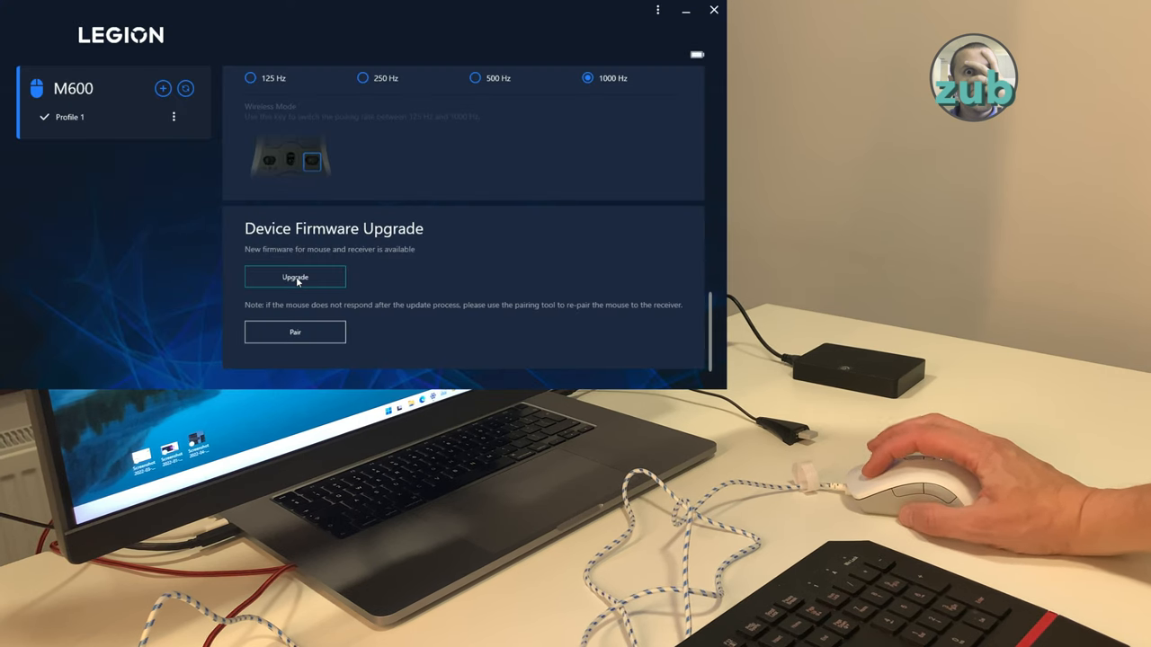
{"action": "left_click", "coordinate": [295, 276]}
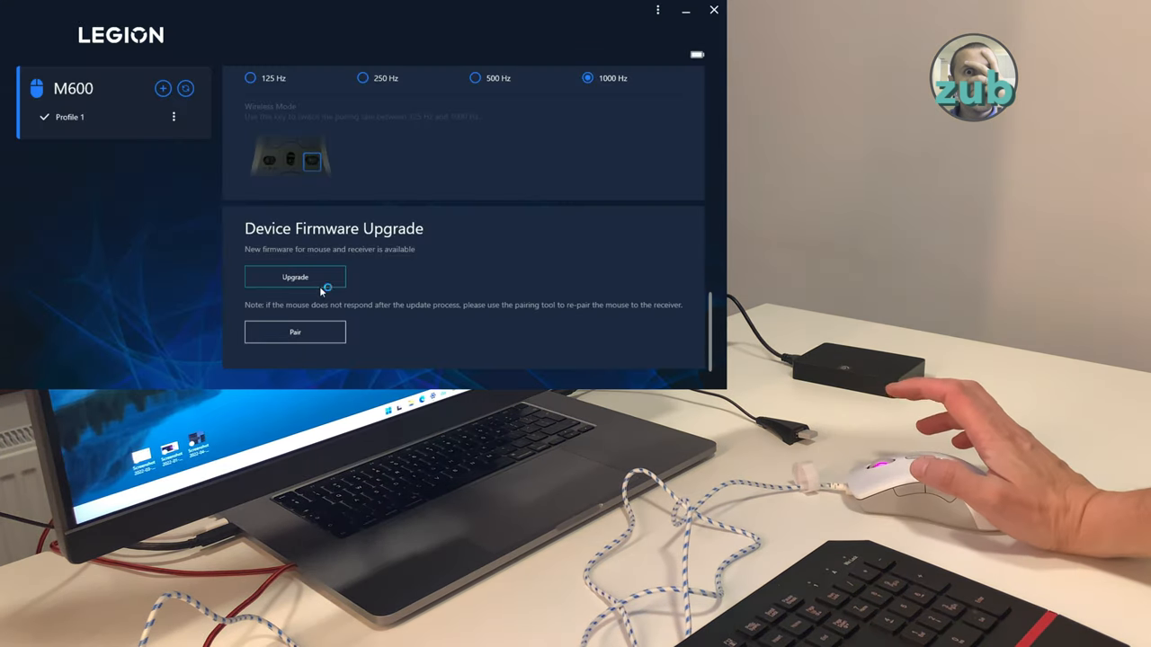
Update the mouse firmware until it reports 'Firmware updated successfully', then proceed to pairing.
{"action": "left_click", "coordinate": [294, 277]}
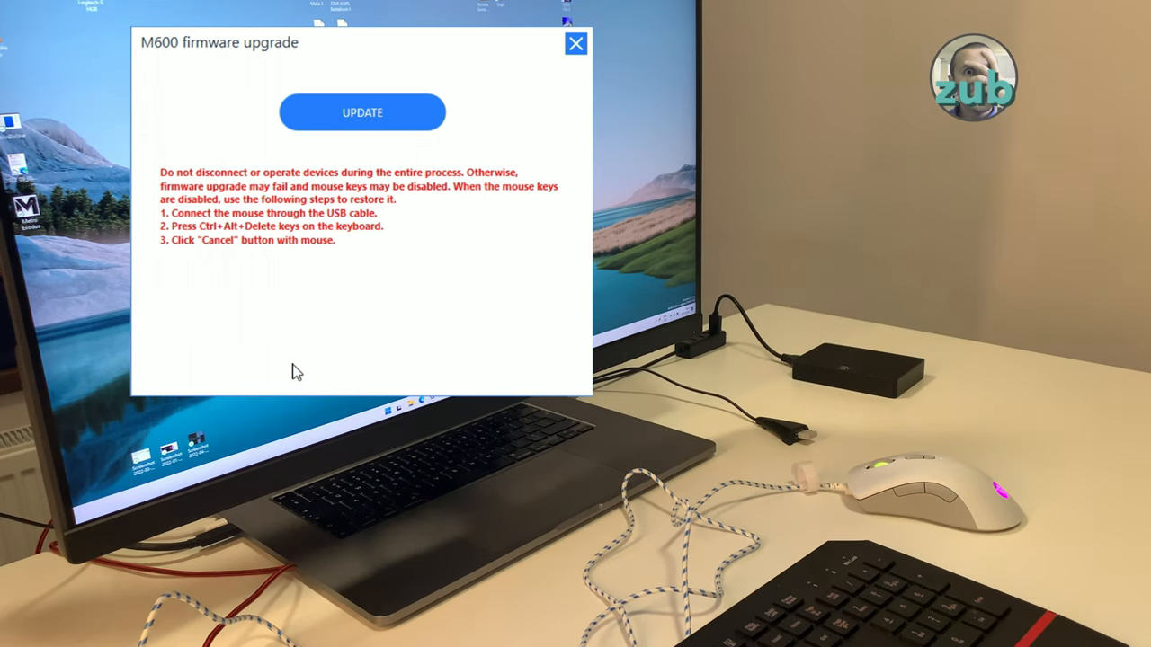
{"action": "left_click", "coordinate": [361, 112]}
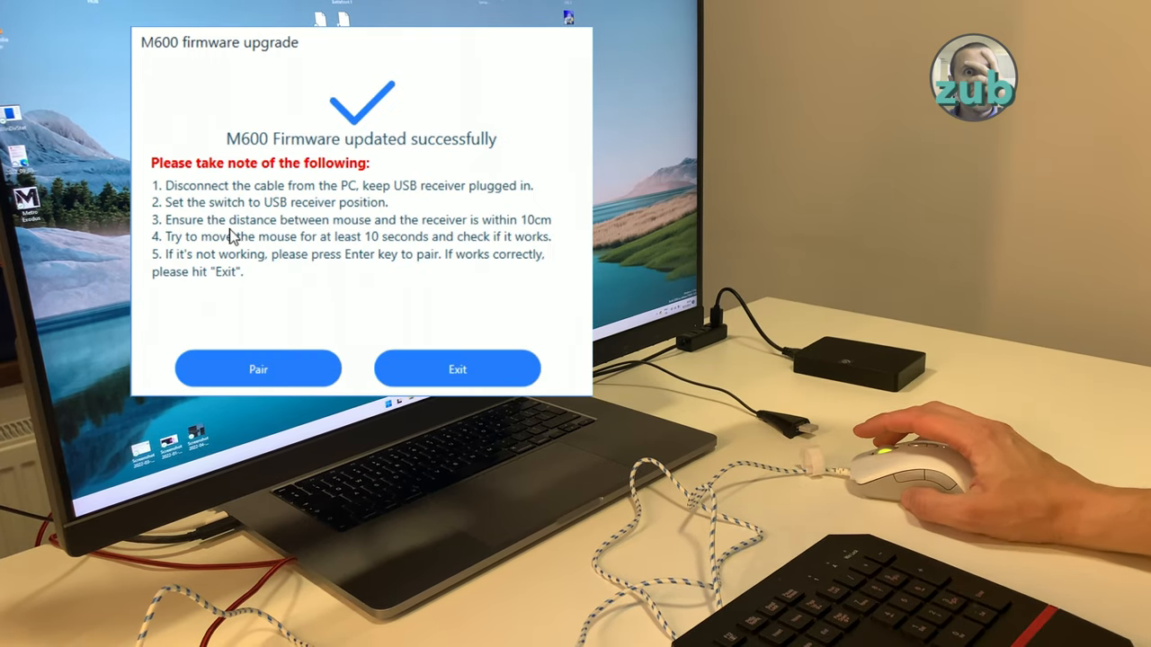
{"action": "left_click", "coordinate": [258, 369]}
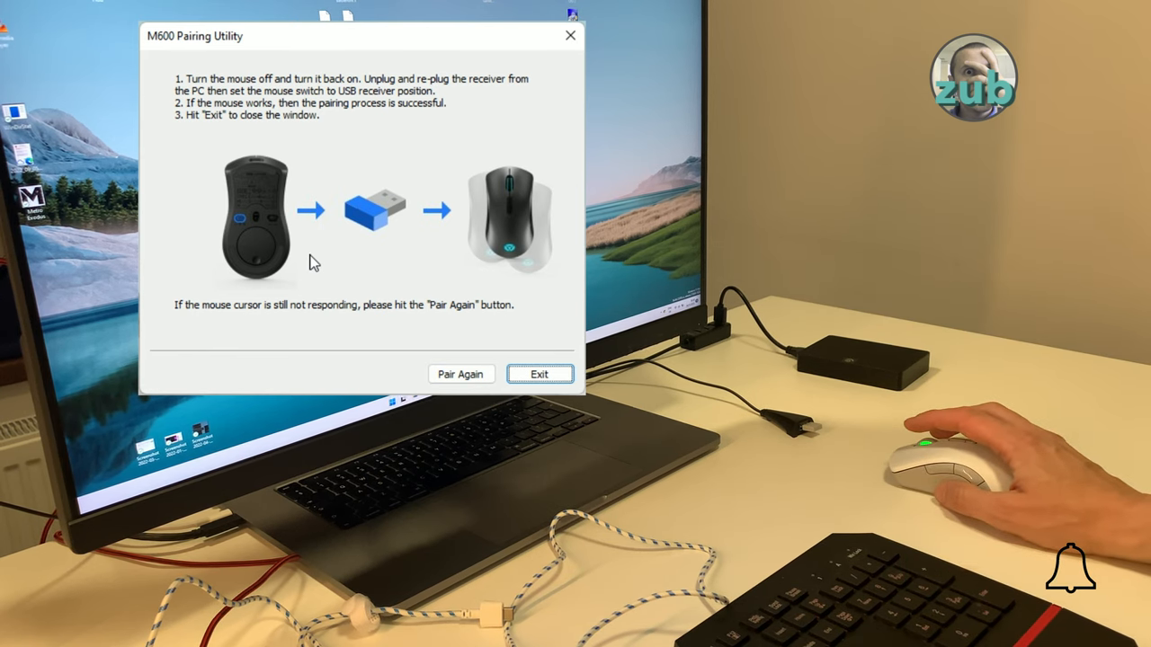
Re-pair the mouse with its receiver until 'Pairing completed', then exit the Pairing Utility.
{"action": "left_click", "coordinate": [461, 374]}
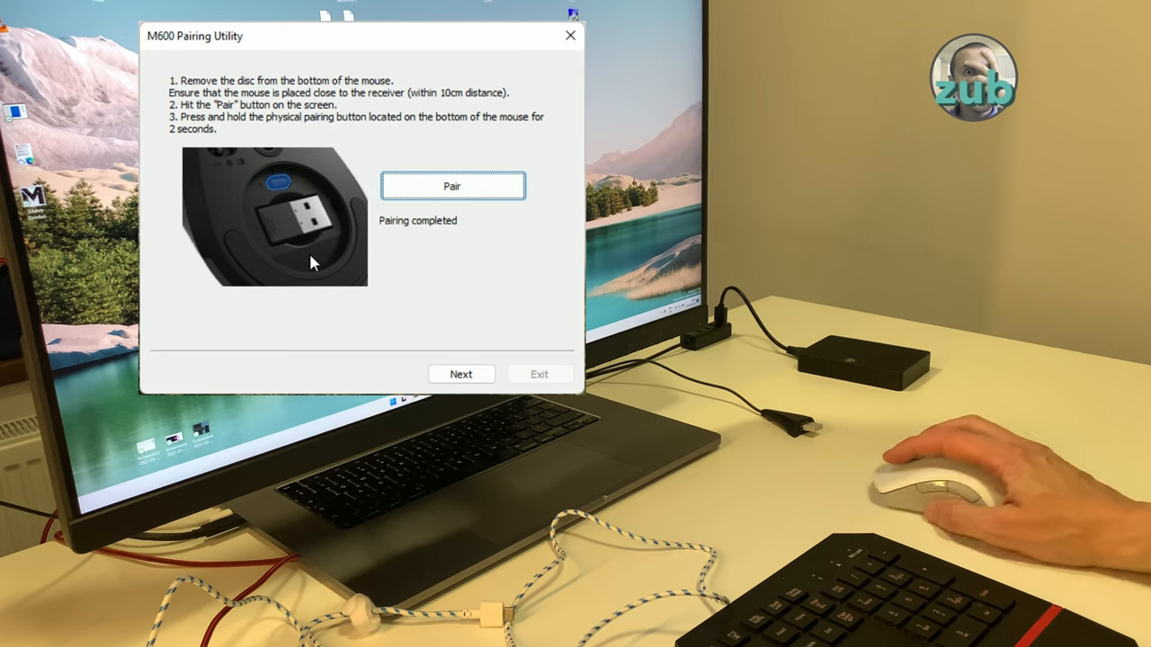
{"action": "left_click", "coordinate": [460, 374]}
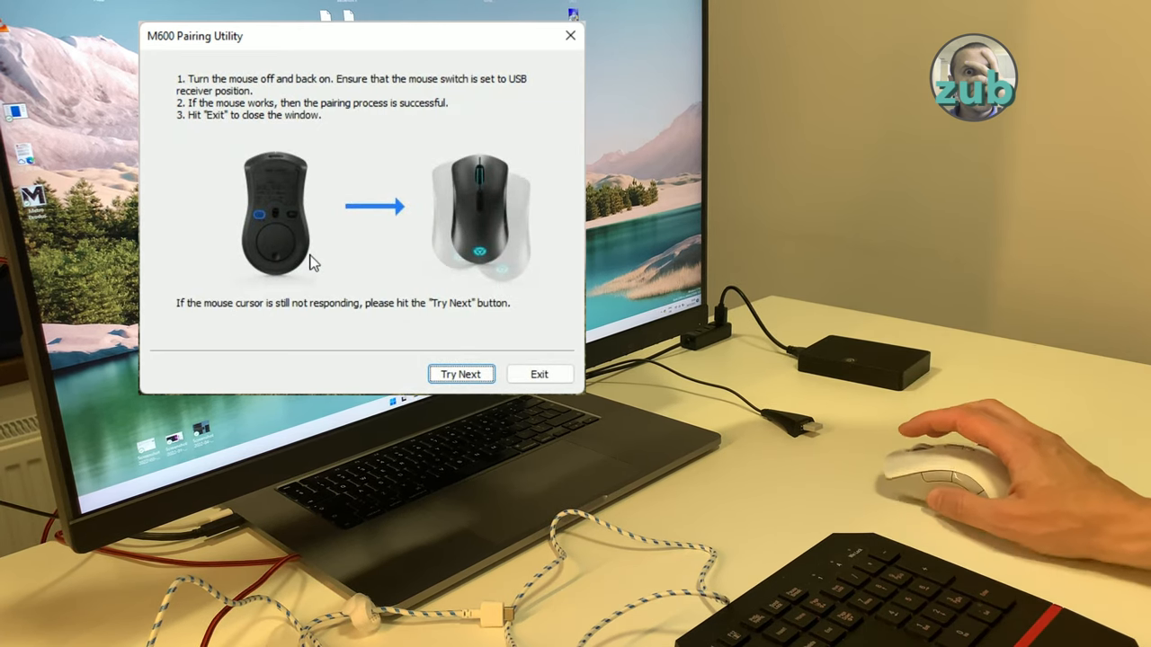
{"action": "left_click", "coordinate": [460, 373]}
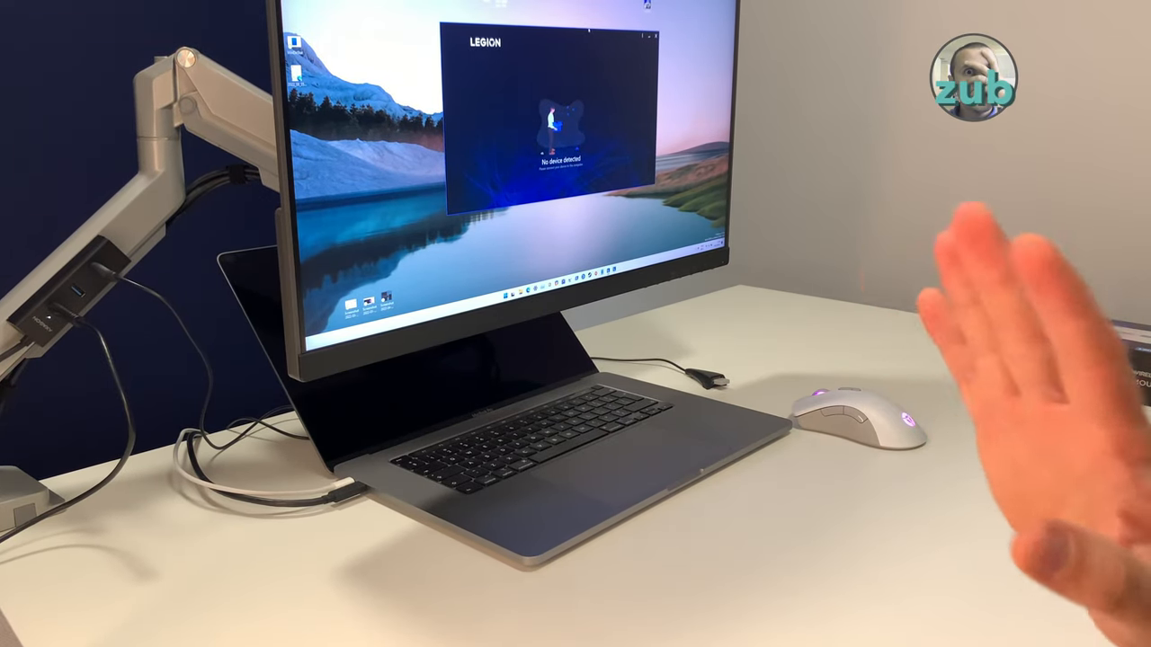
{"action": "mouse_move", "coordinate": [836, 404]}
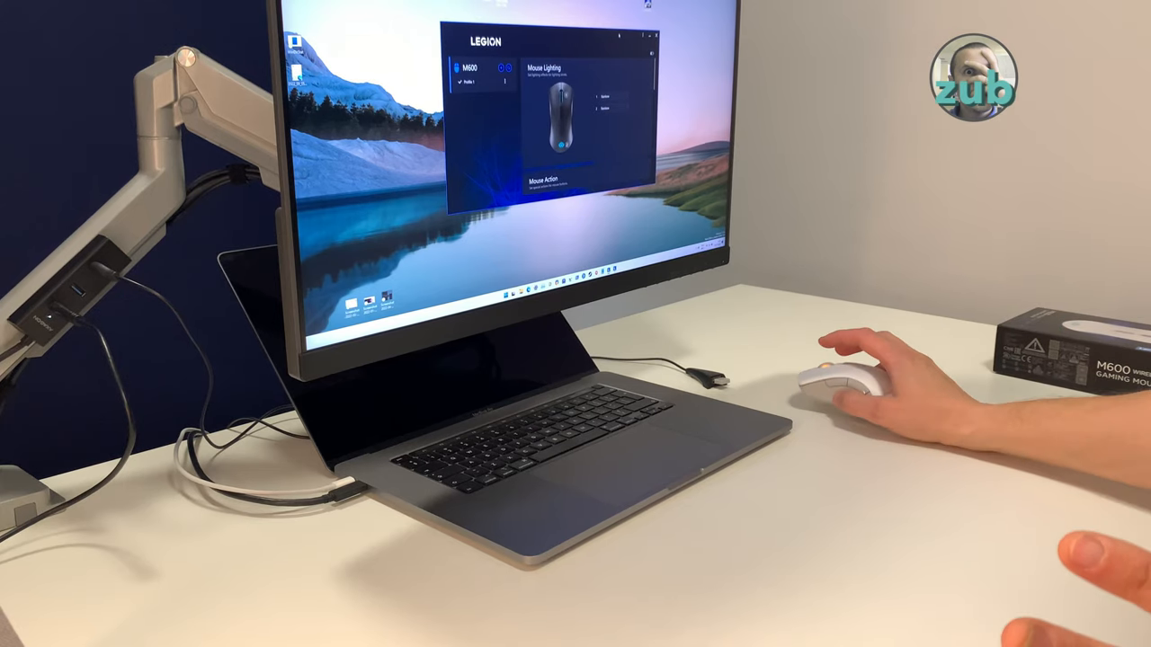